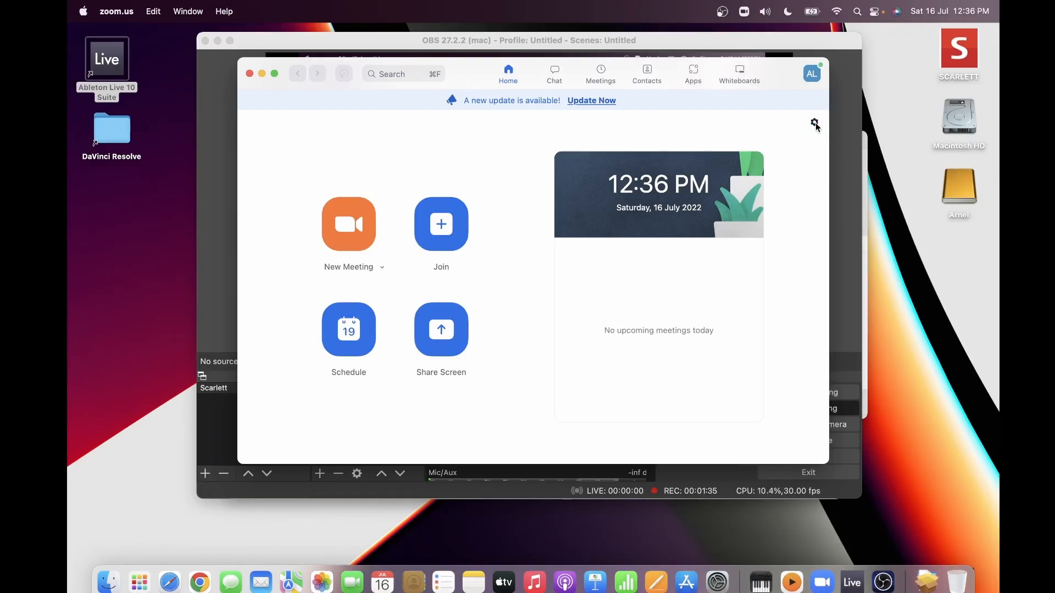
Reach the Audio section of Zoom Settings from the home screen gear icon.
left_click(814, 123)
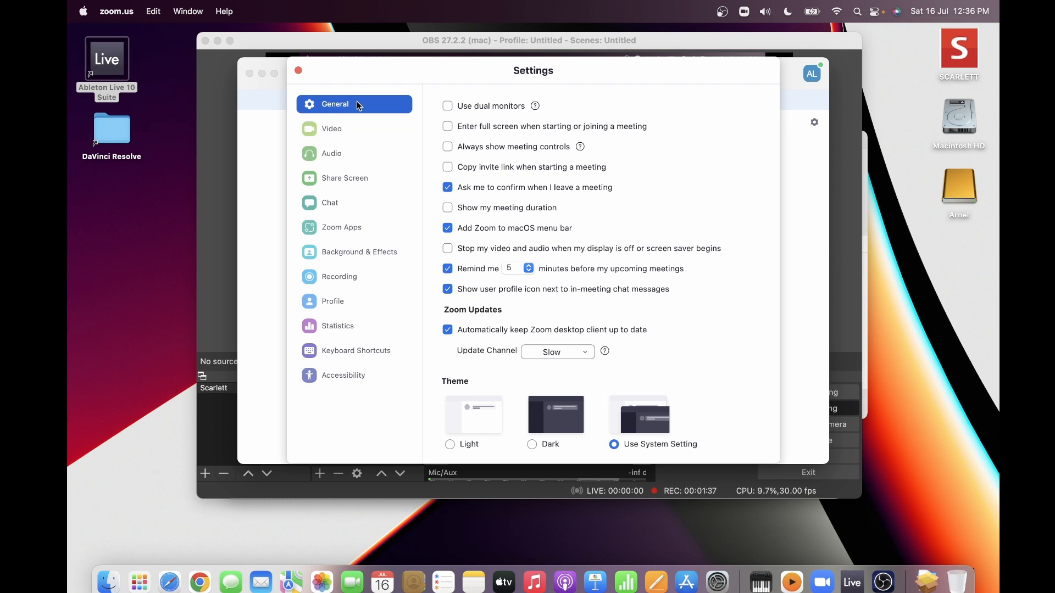
left_click(331, 153)
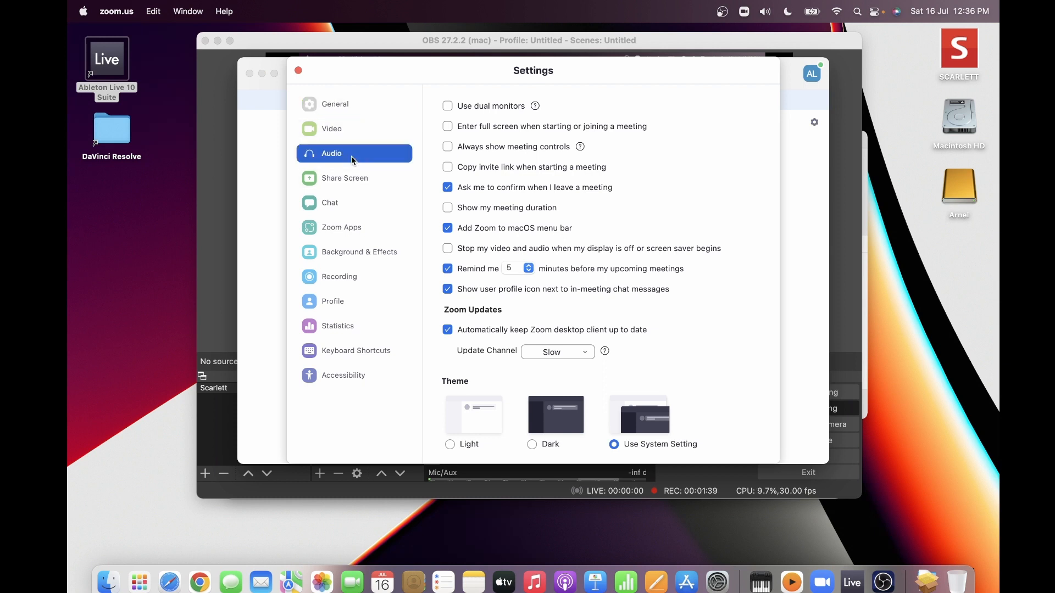
Select Scarlett 2i2 USB from the Microphone list, leaving the Plantronics speaker unchanged.
left_click(331, 152)
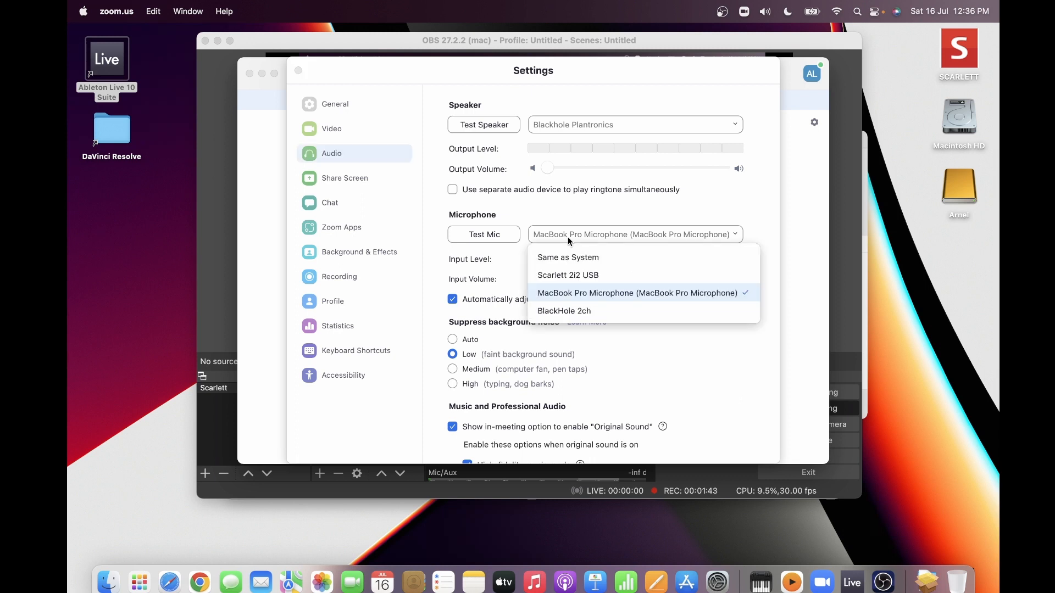
left_click(568, 275)
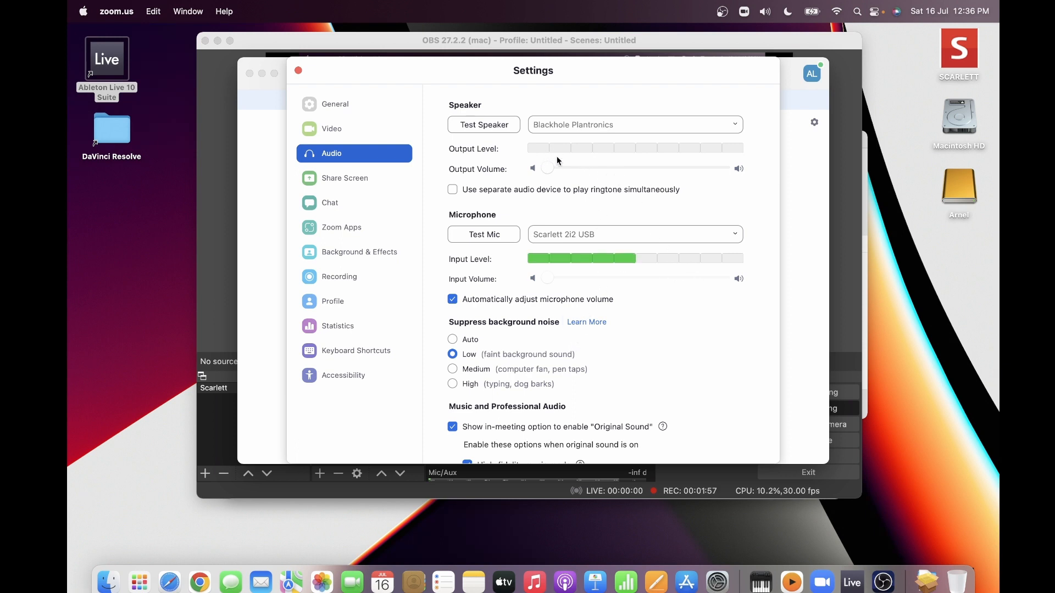
Review noise suppression and Original Sound options further down, then close Settings back to the home window.
scroll("down", 3)
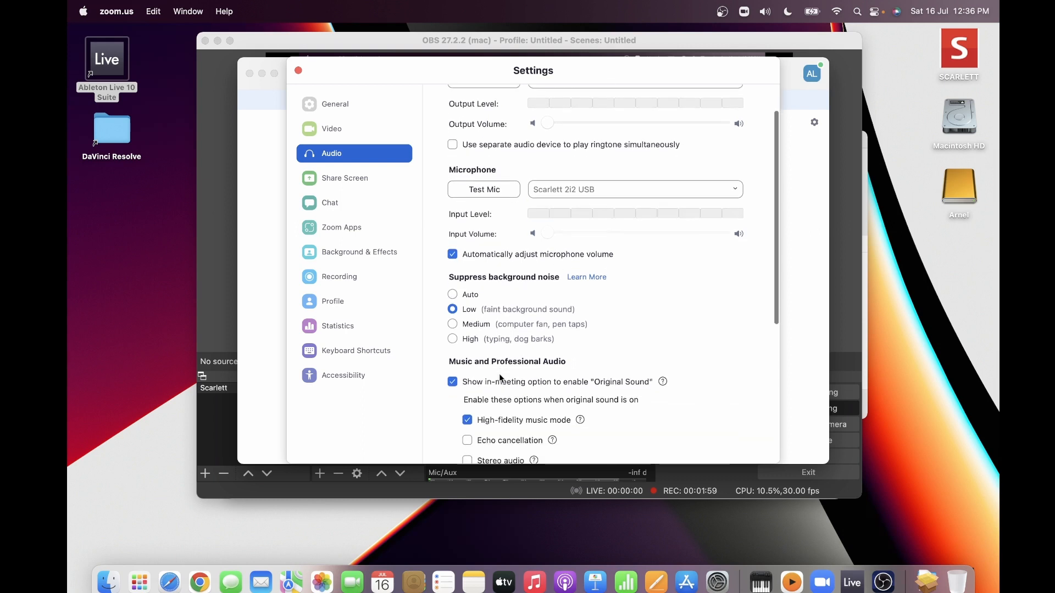
scroll("down", 3)
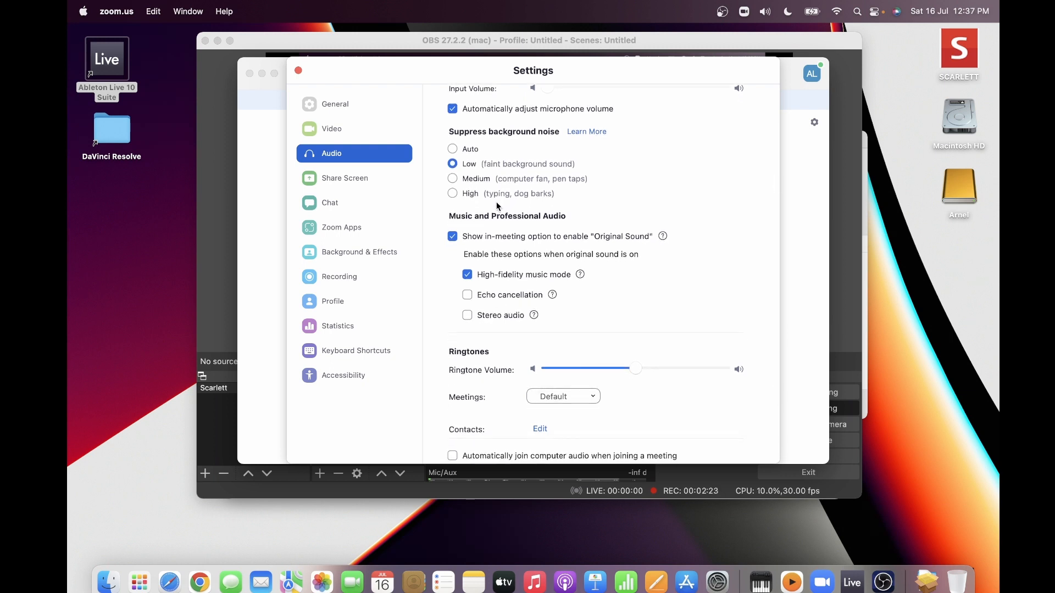
scroll("down", 3)
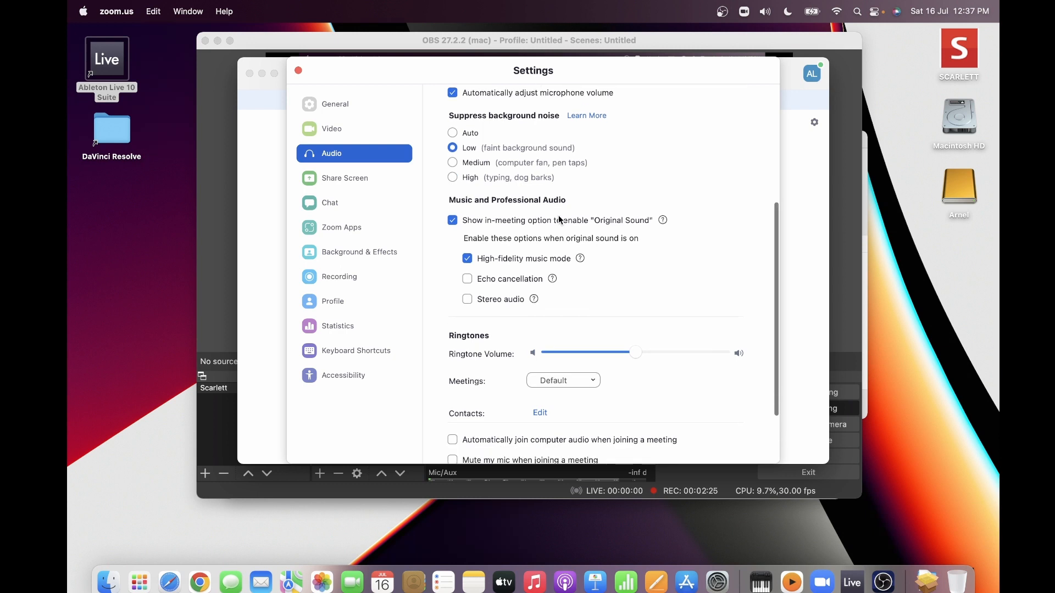
scroll("down", 3)
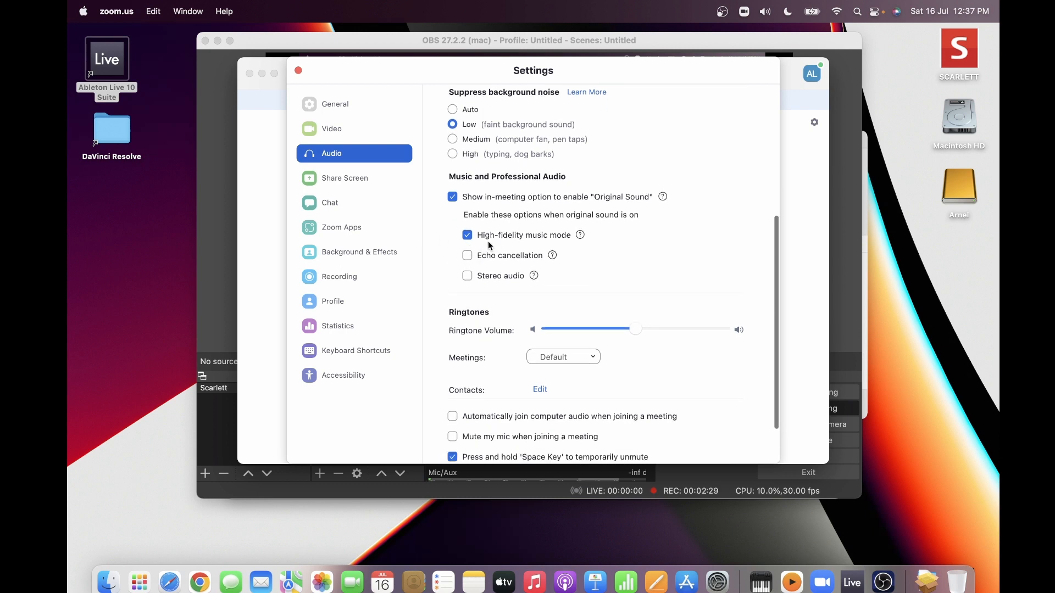
mouse_move(583, 208)
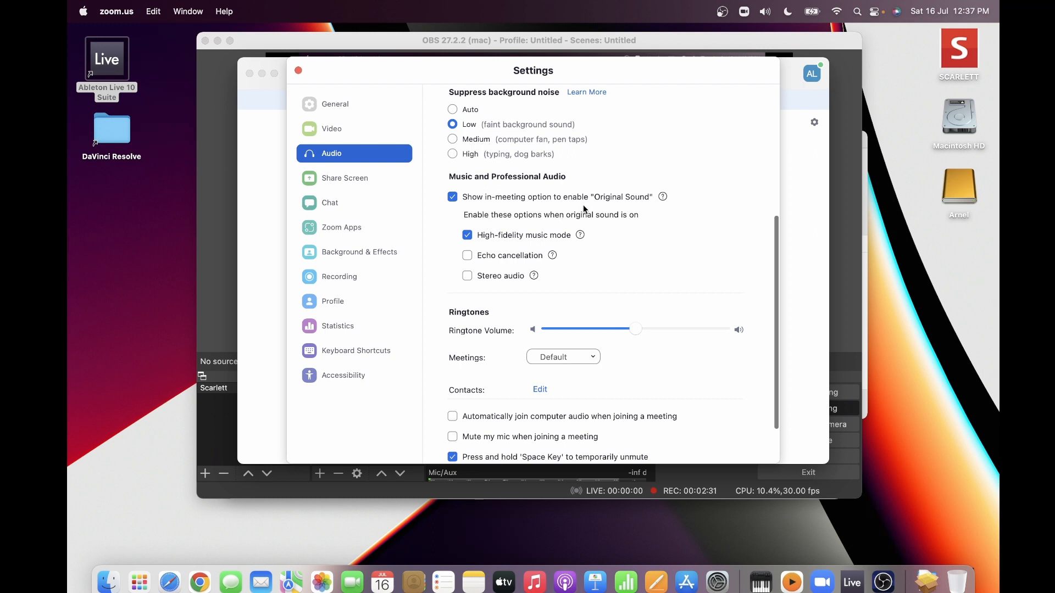
mouse_move(495, 248)
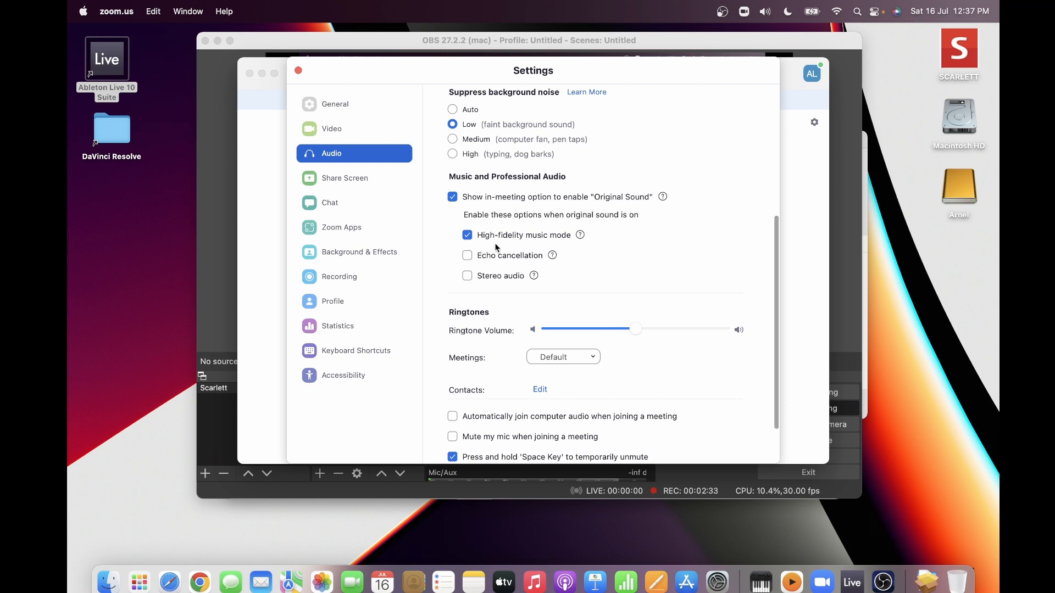
scroll("down", 3)
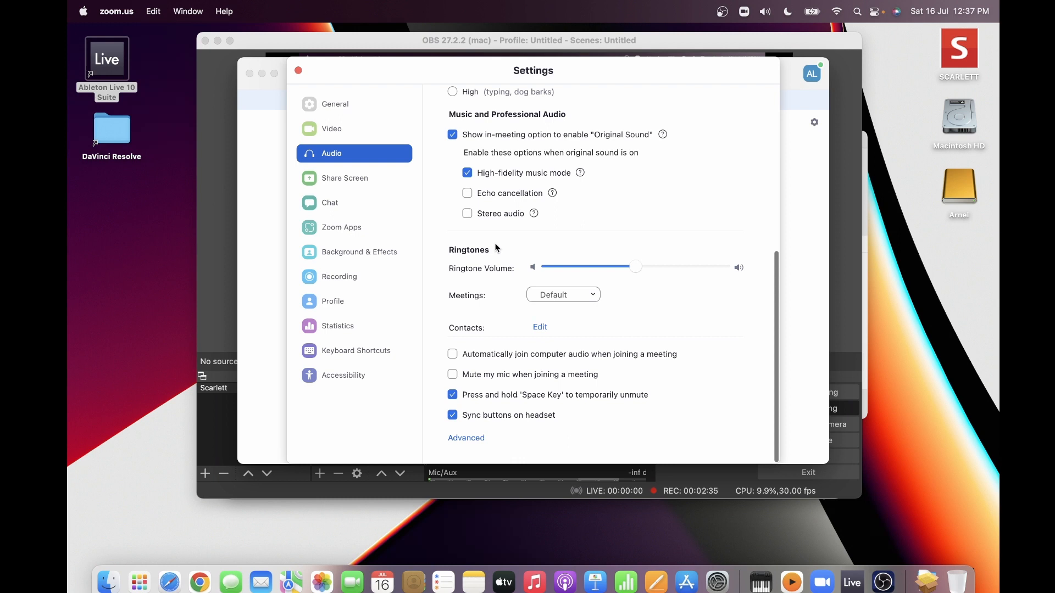
scroll("down", 3)
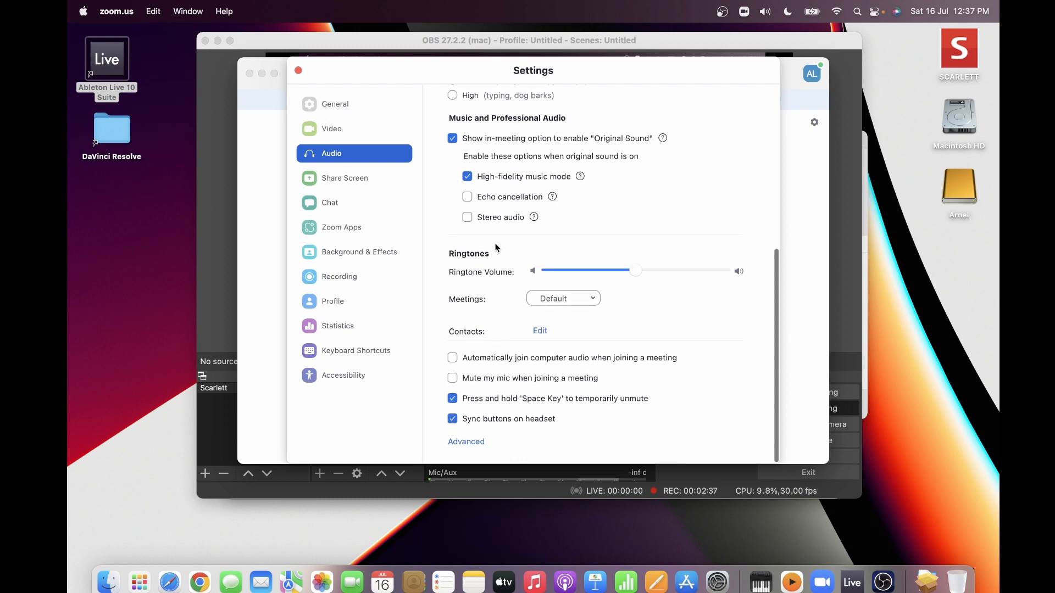
mouse_move(502, 257)
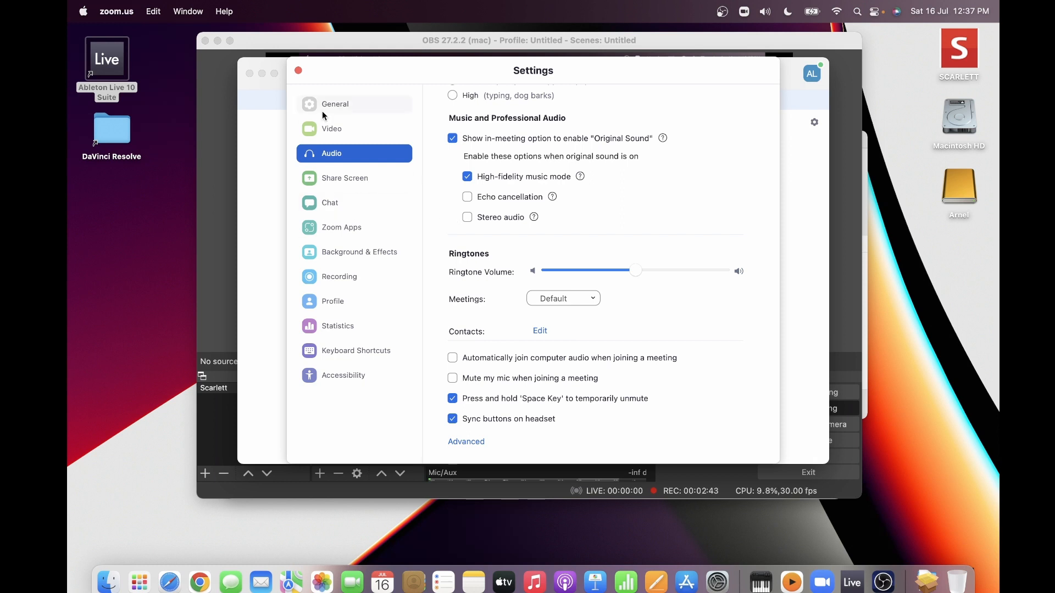
left_click(298, 70)
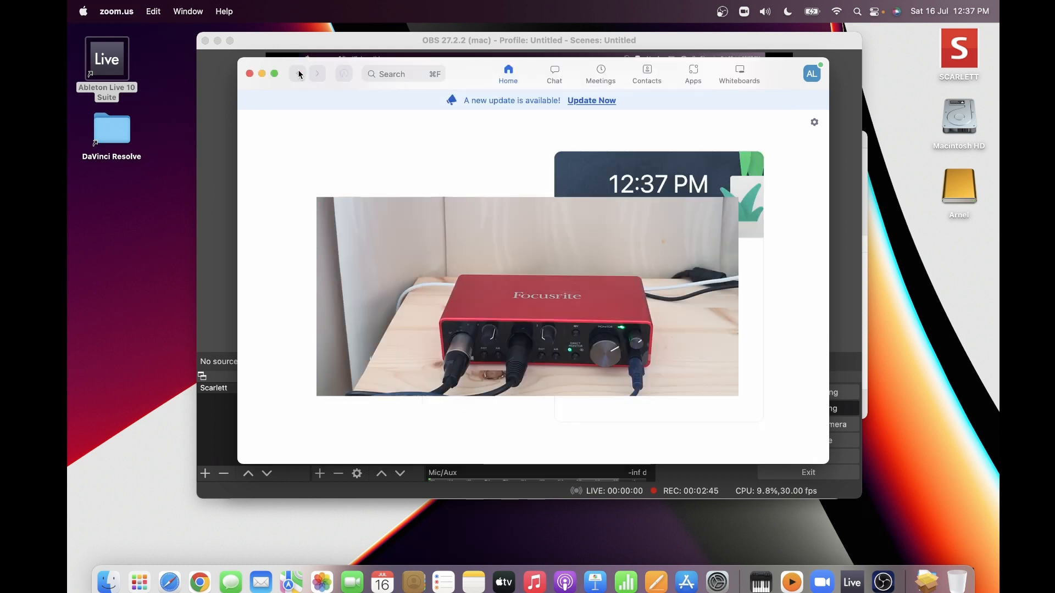
mouse_move(299, 74)
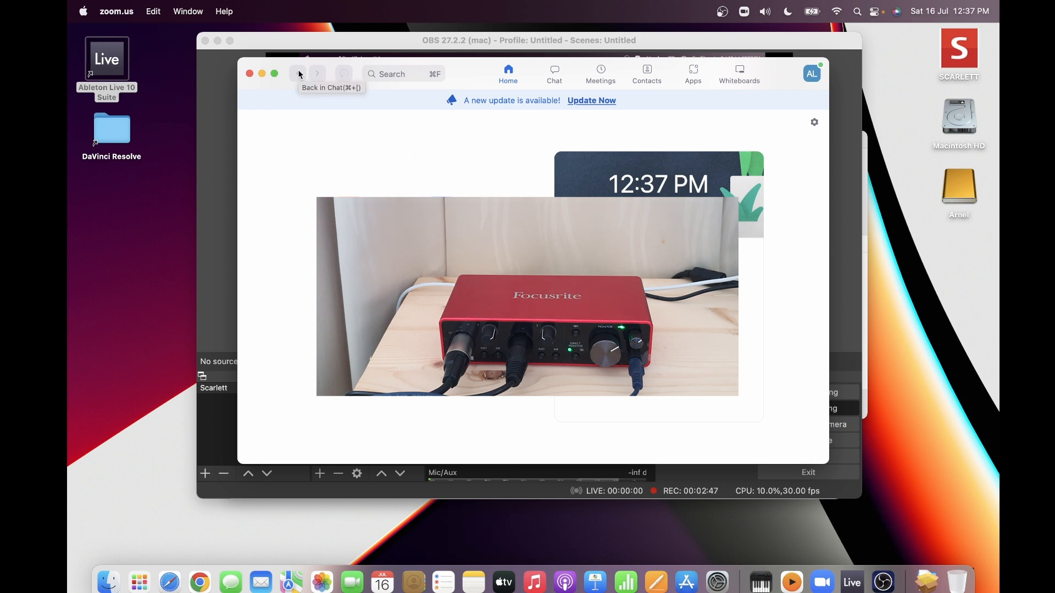